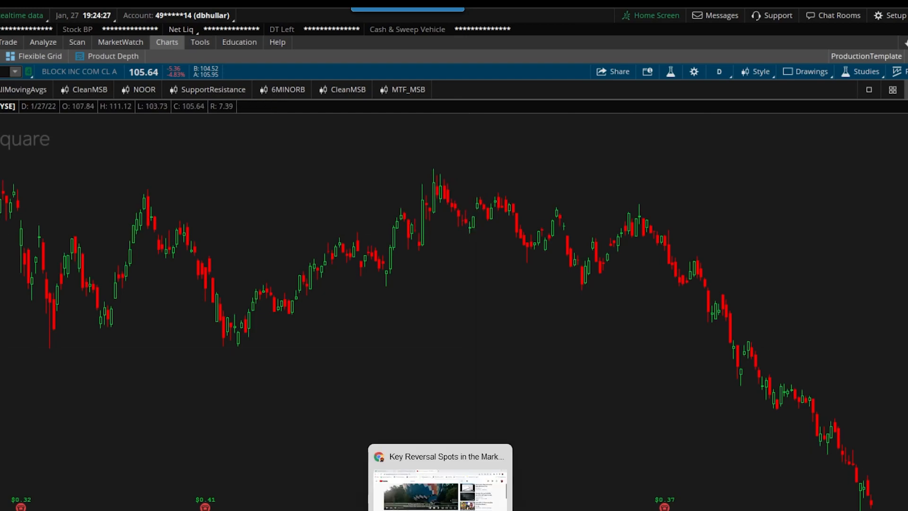
mouse_move(442, 457)
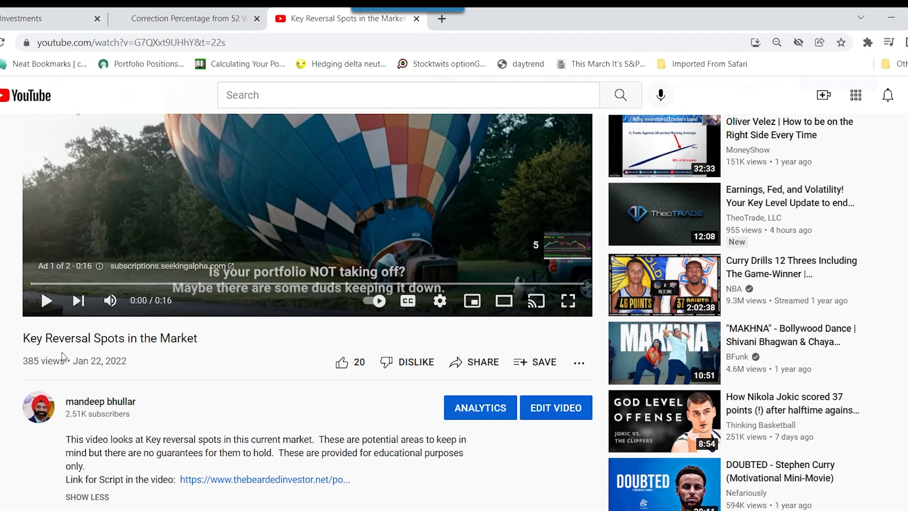
mouse_move(204, 345)
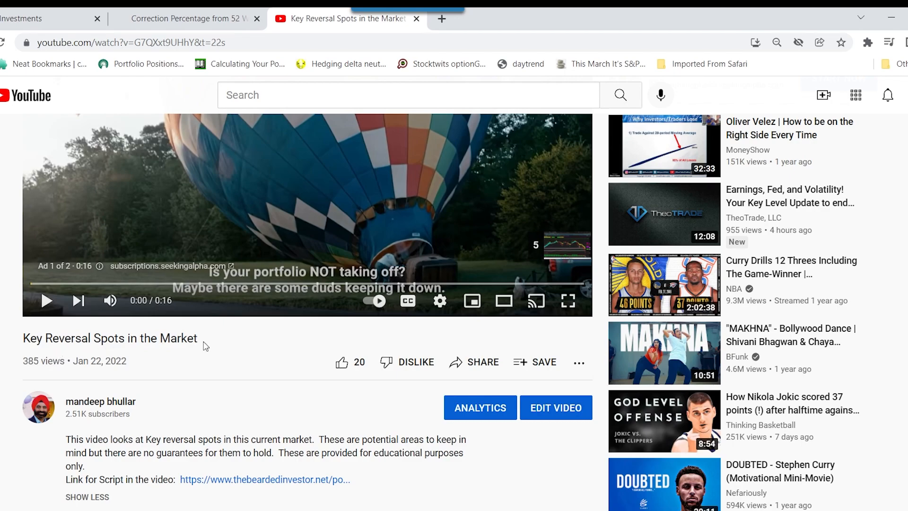
mouse_move(232, 485)
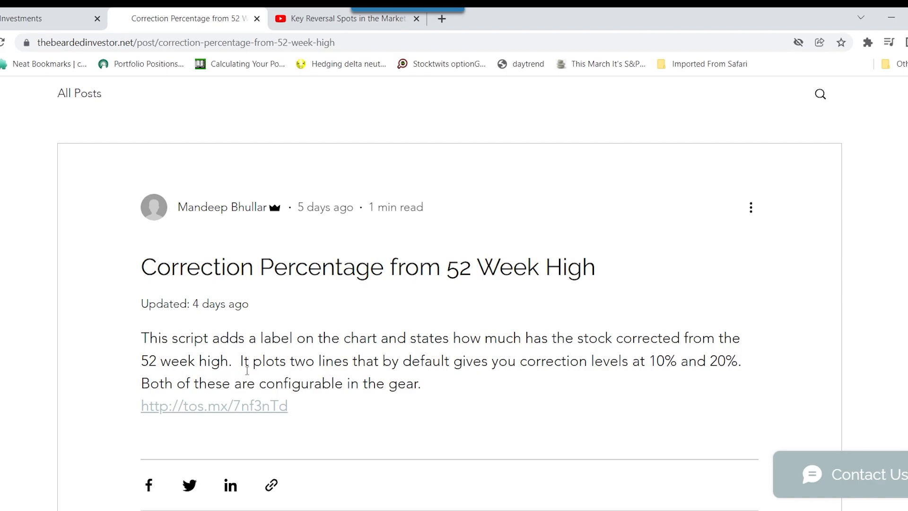
mouse_move(237, 380)
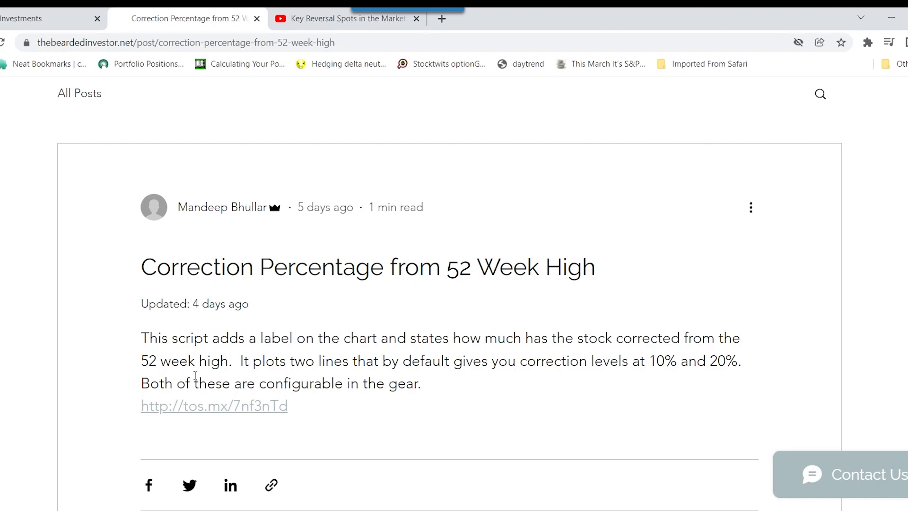
mouse_move(368, 344)
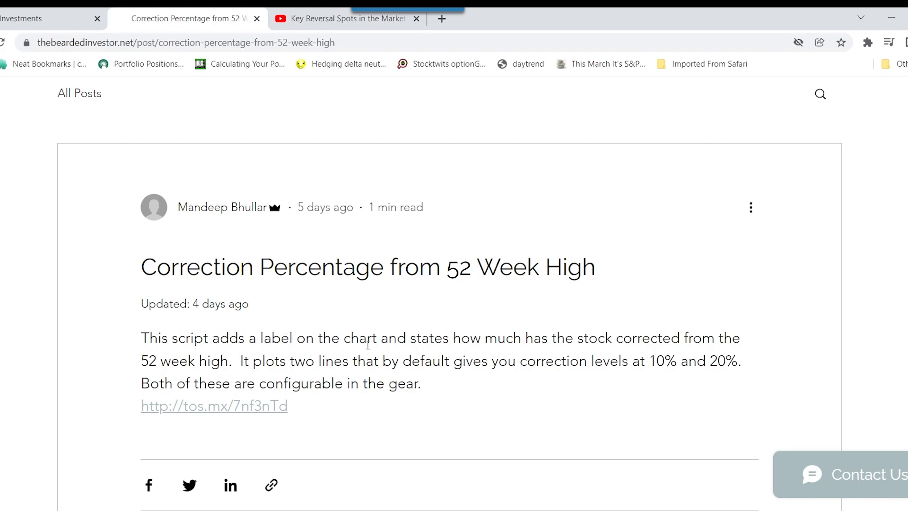
mouse_move(640, 339)
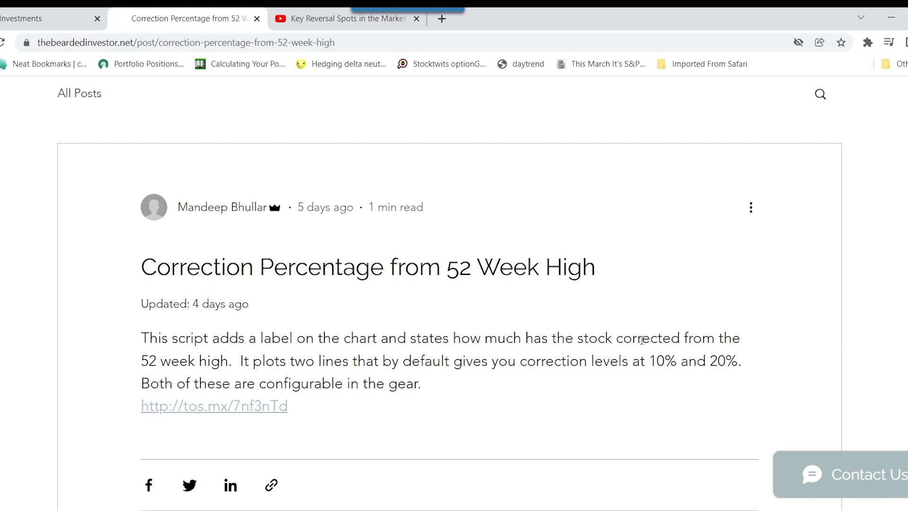
mouse_move(559, 448)
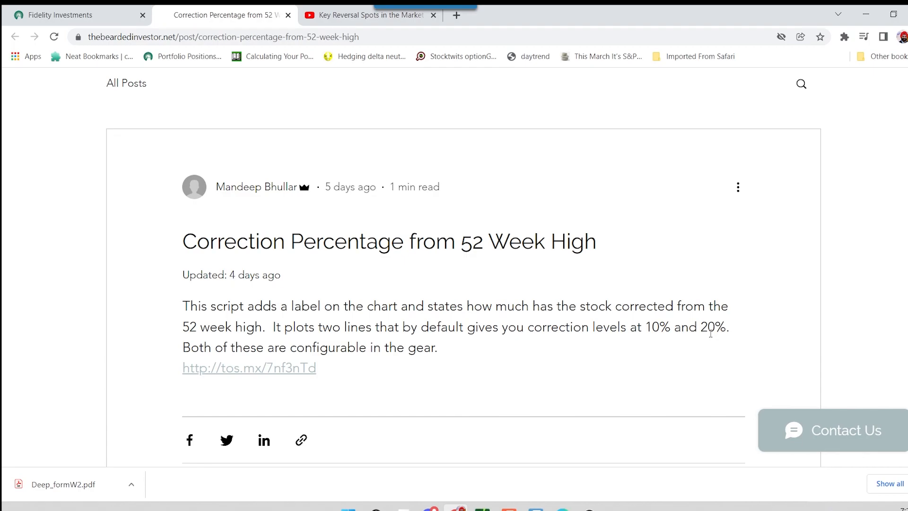
mouse_move(609, 349)
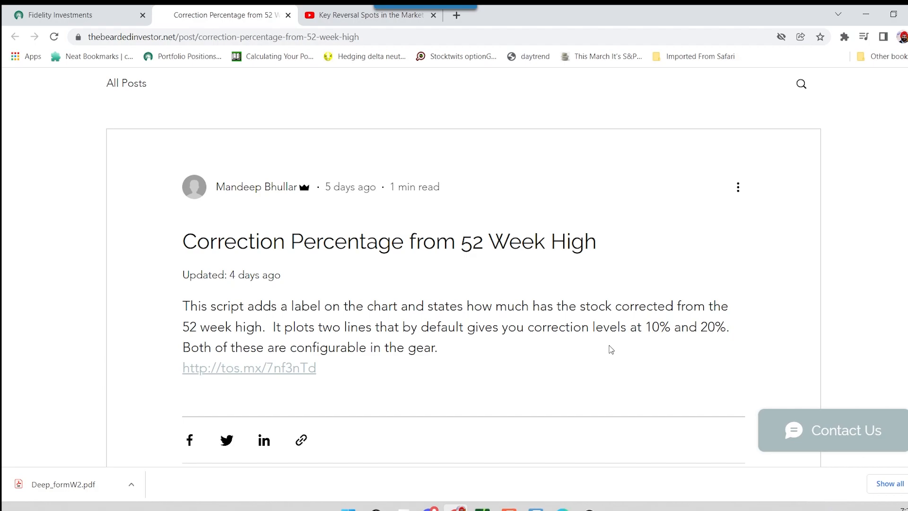
mouse_move(585, 346)
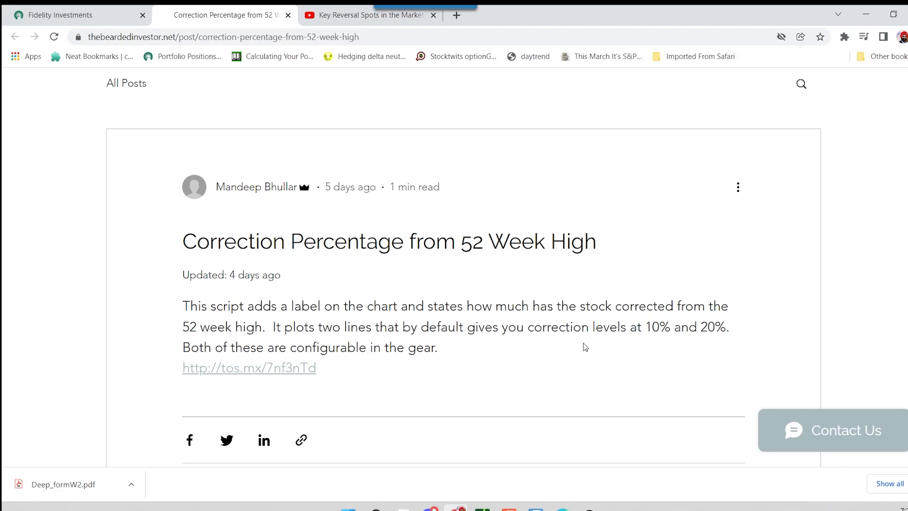
mouse_move(570, 352)
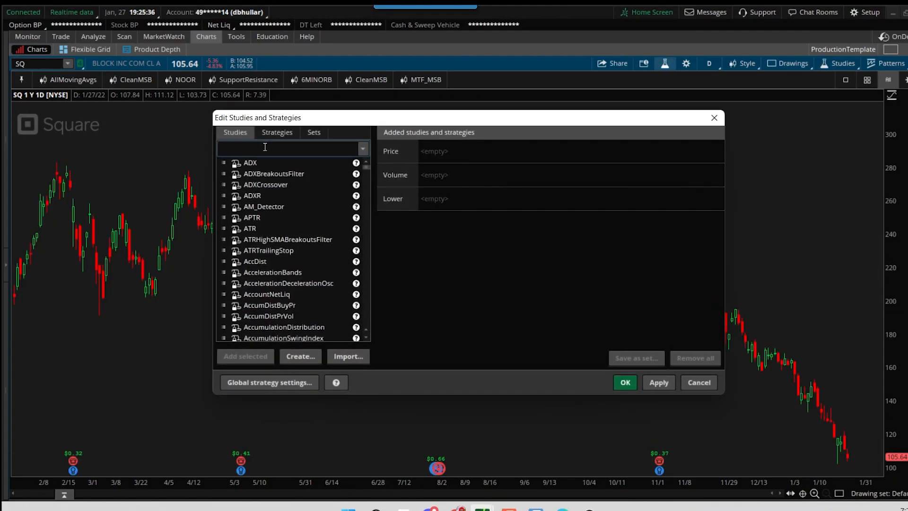
Search 'correction' and add the PercentCorrection_10_20_msb study to the SQ chart
type("correction")
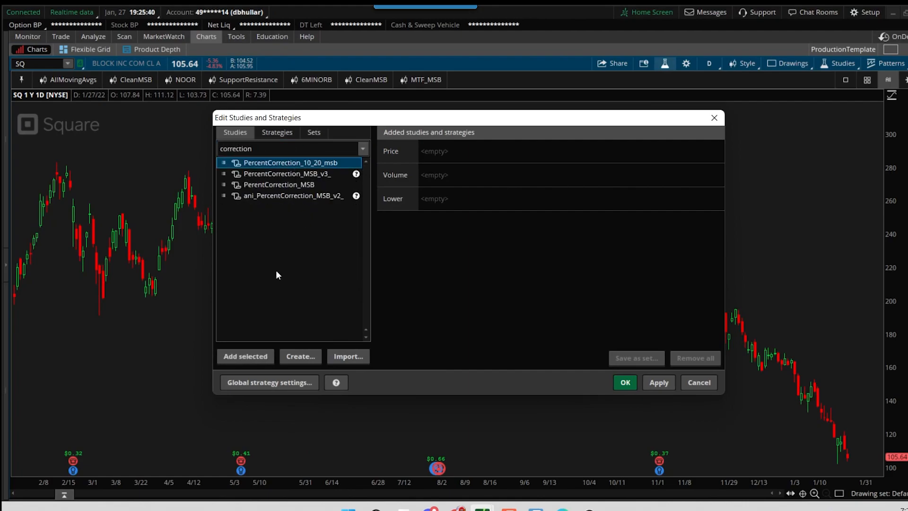
left_click(245, 356)
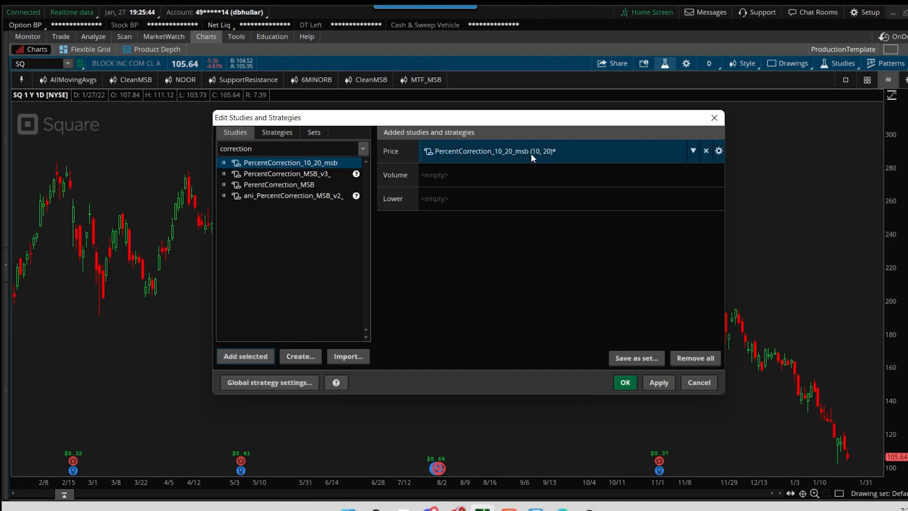
mouse_move(646, 382)
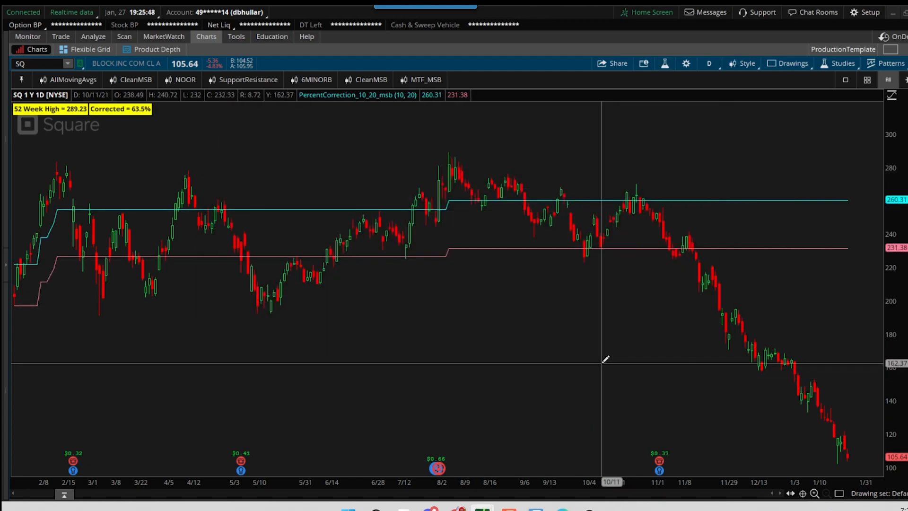
mouse_move(700, 198)
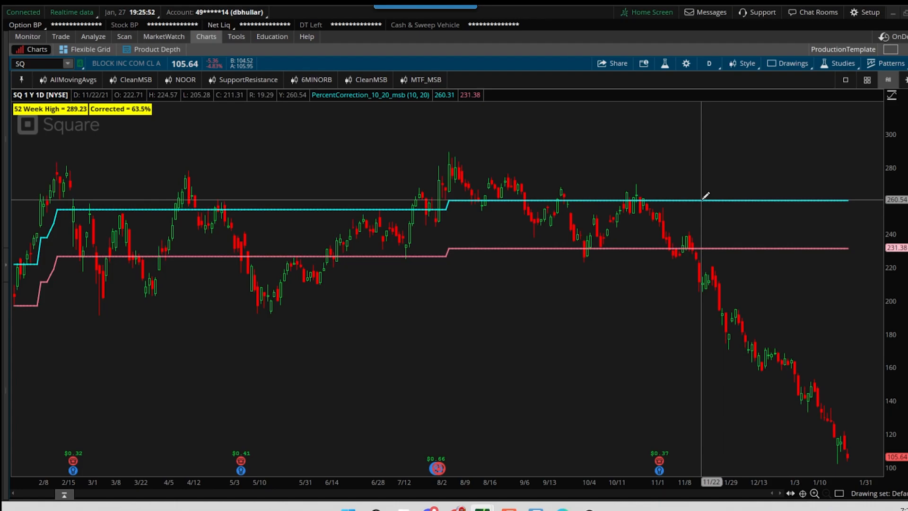
mouse_move(735, 261)
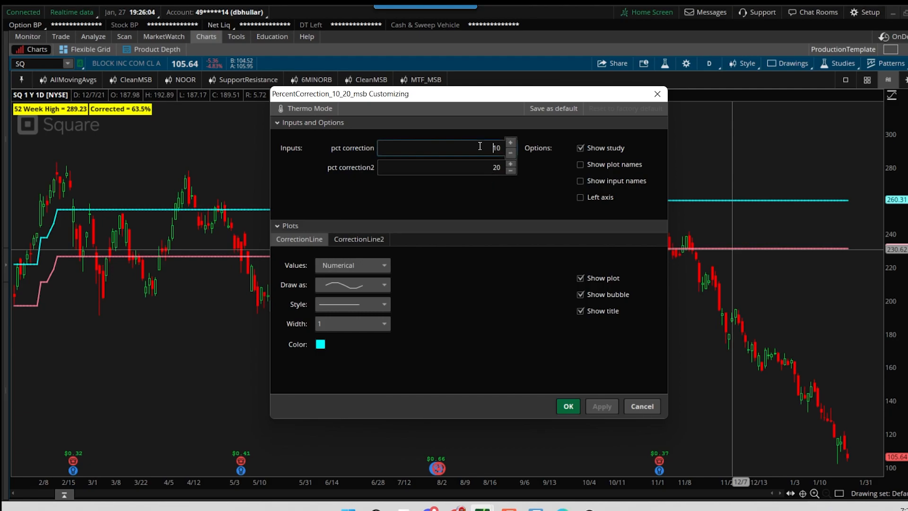
Enter 50 as pct correction and uncheck Show plot for CorrectionLine2
type("50")
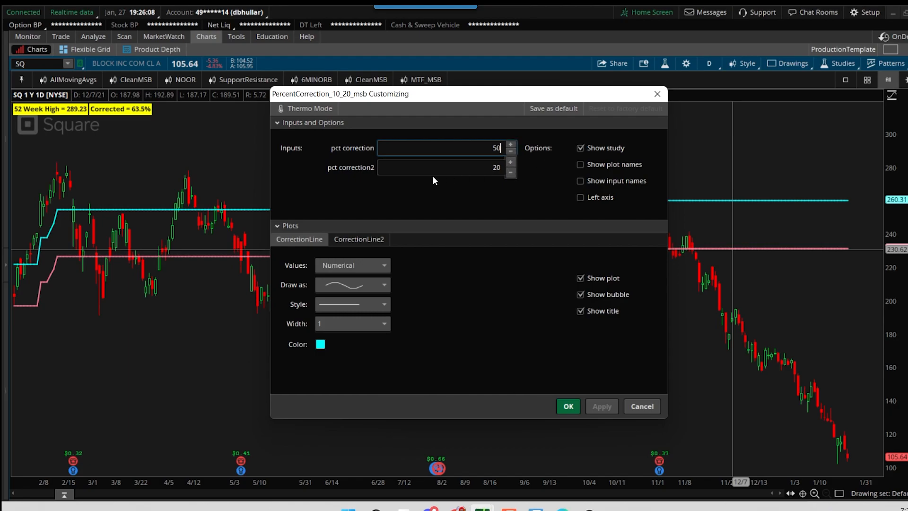
mouse_move(395, 180)
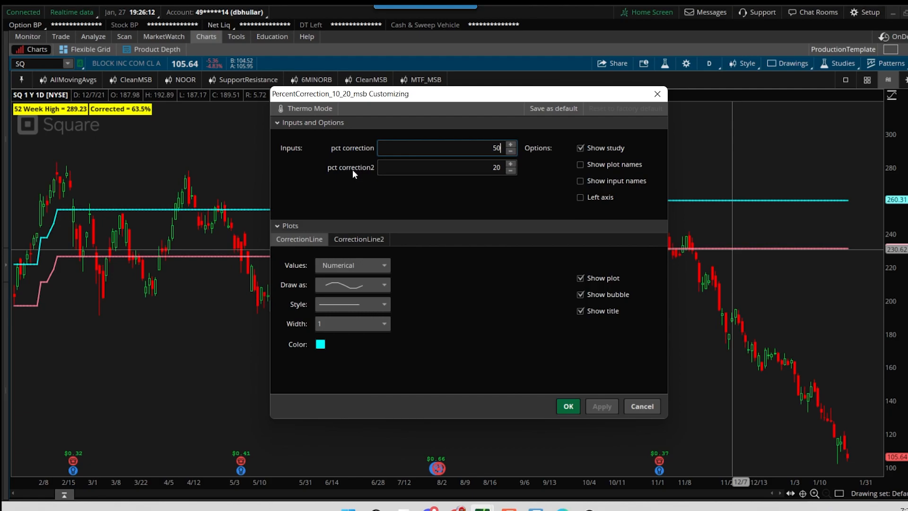
left_click(359, 239)
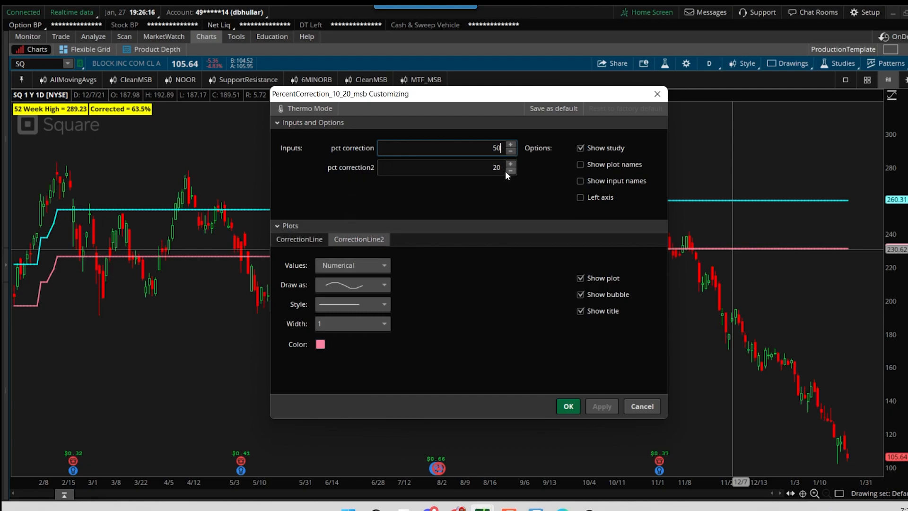
left_click(579, 278)
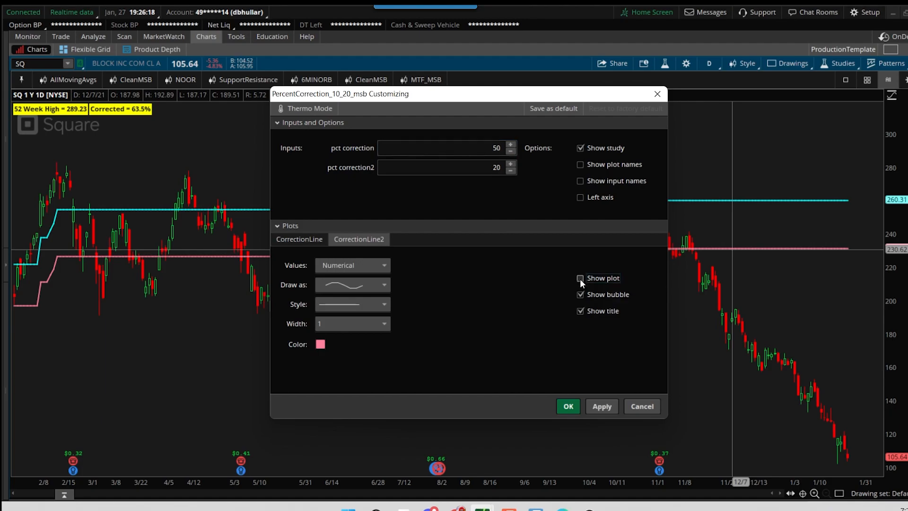
left_click(580, 278)
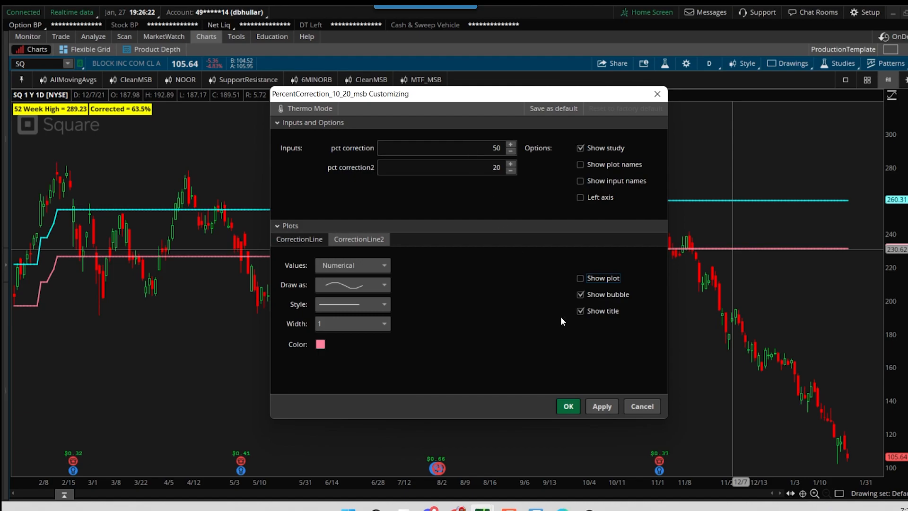
left_click(568, 406)
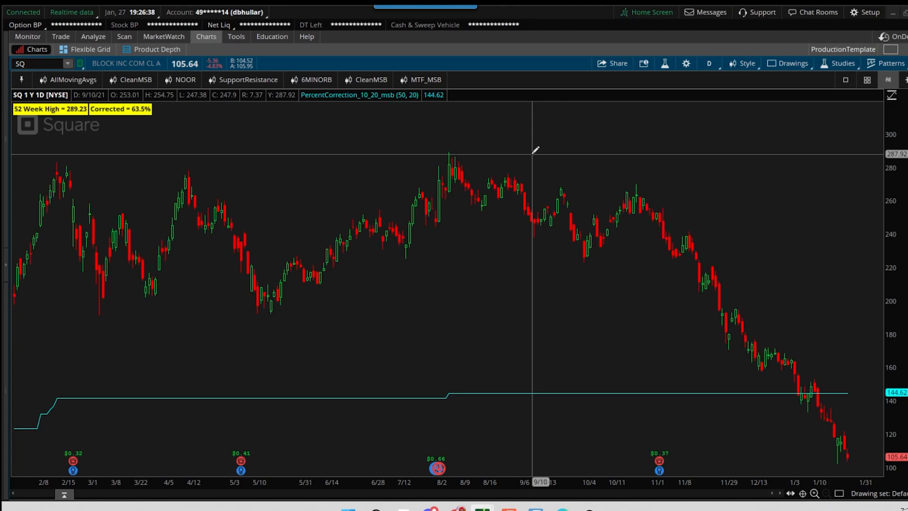
mouse_move(816, 388)
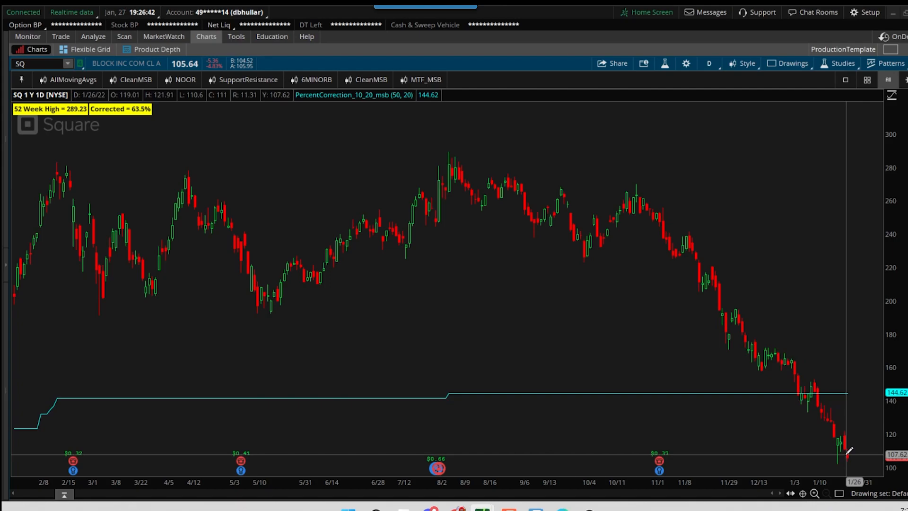
mouse_move(662, 422)
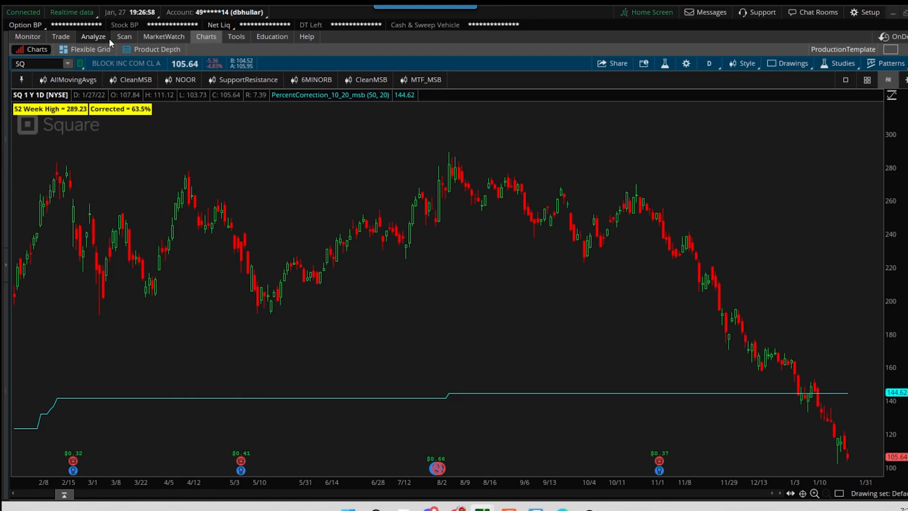
Open Stock Hacker and add a Study filter, opening the Scanner Custom Filter
left_click(59, 36)
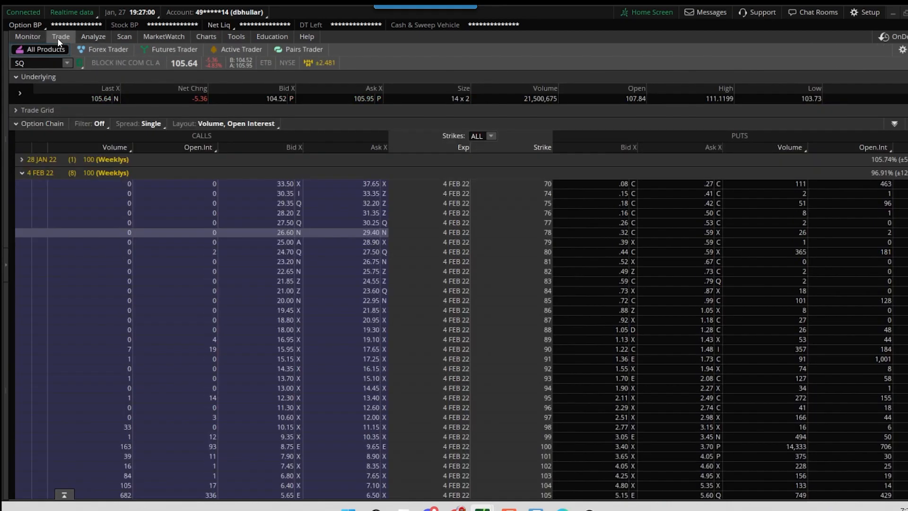
left_click(124, 37)
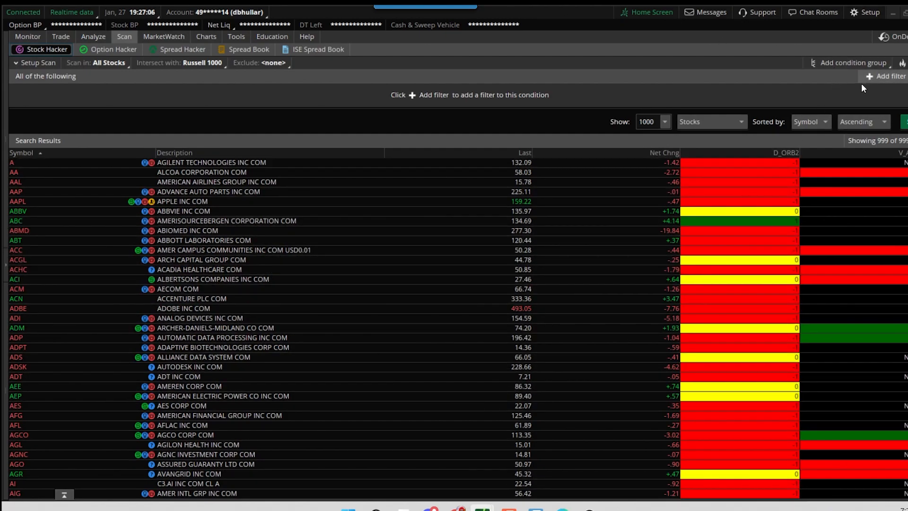
left_click(889, 76)
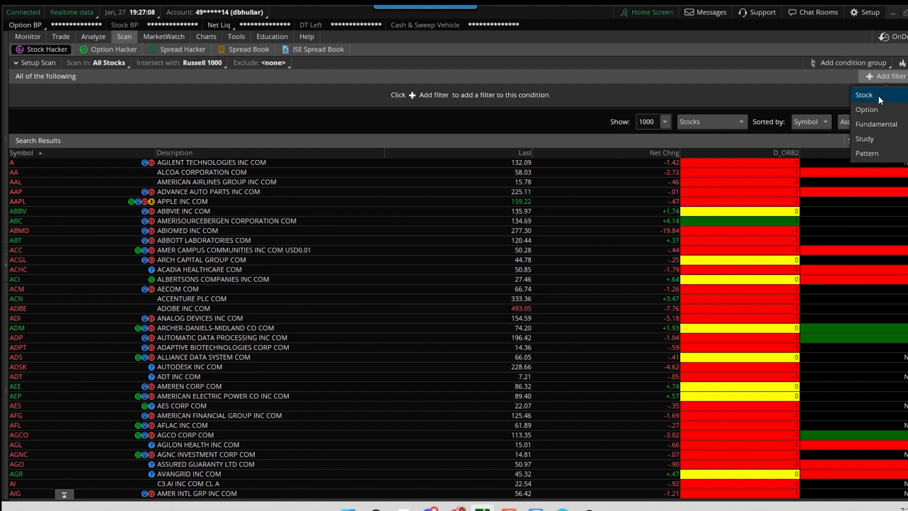
left_click(865, 139)
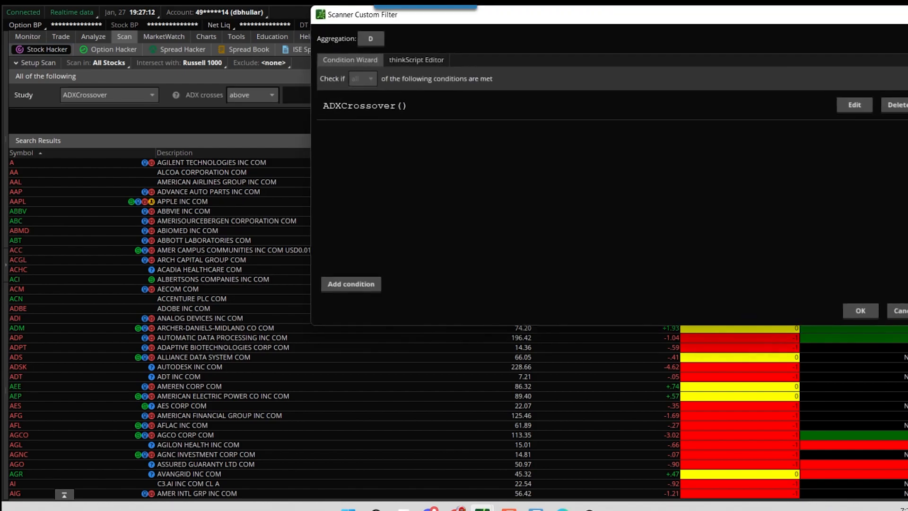
Save the condition: close is less than PercentCorrection_10_20_msb CorrectionLine, pct correction 50
left_click(853, 104)
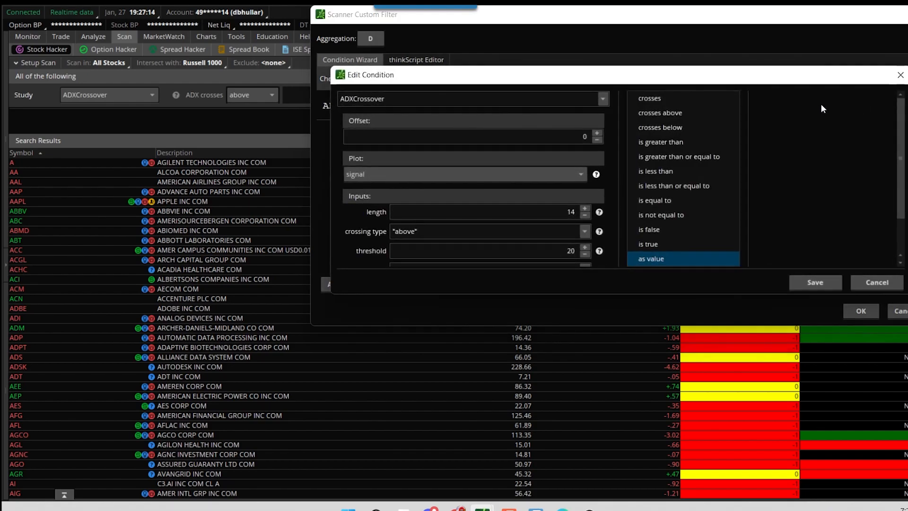
left_click(602, 98)
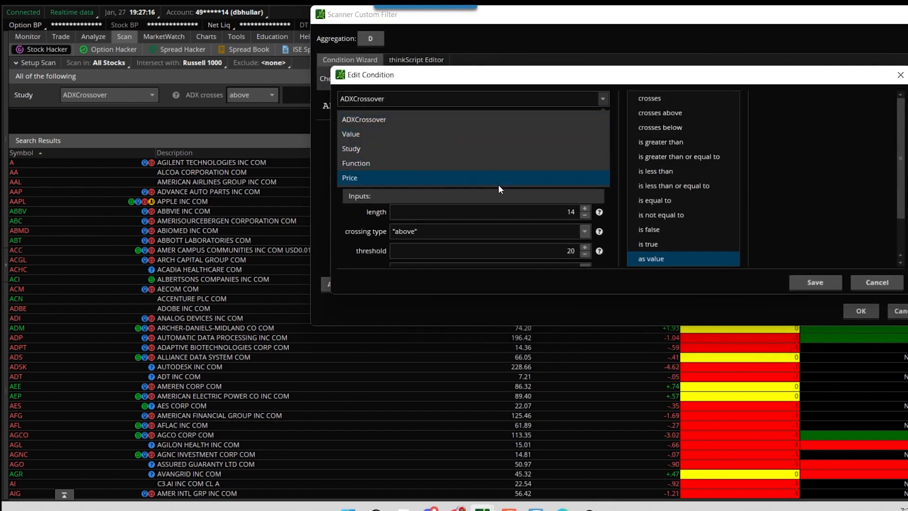
mouse_move(457, 164)
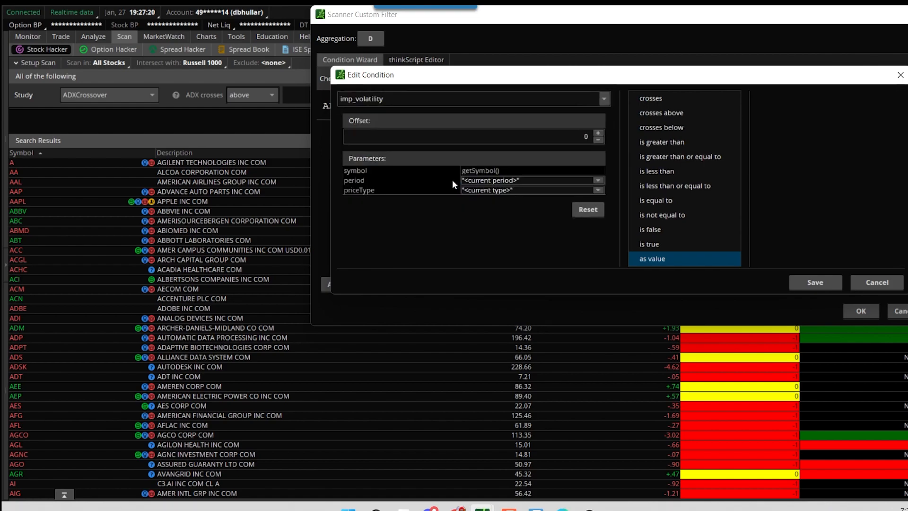
left_click(604, 99)
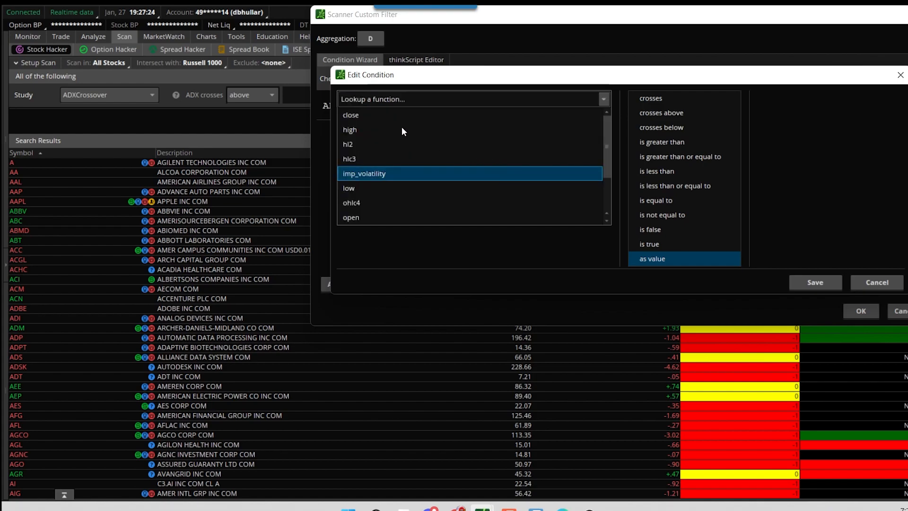
left_click(351, 115)
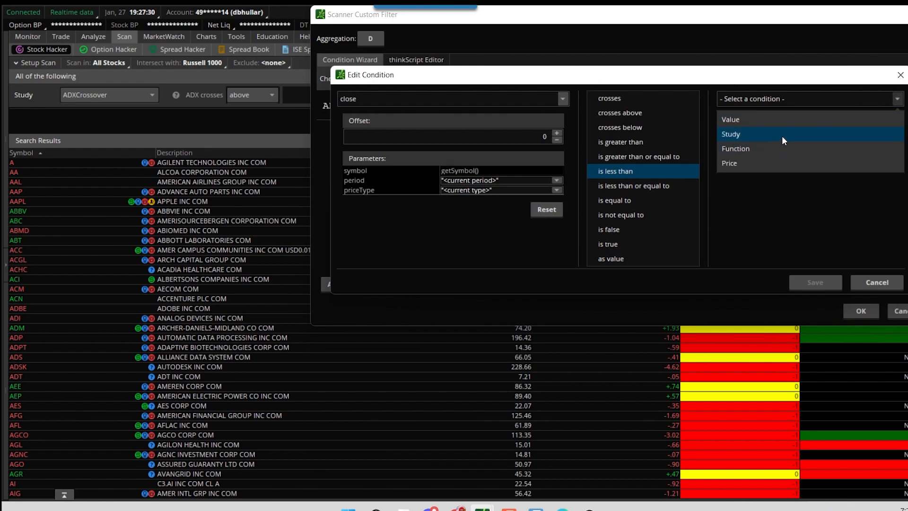
left_click(730, 134)
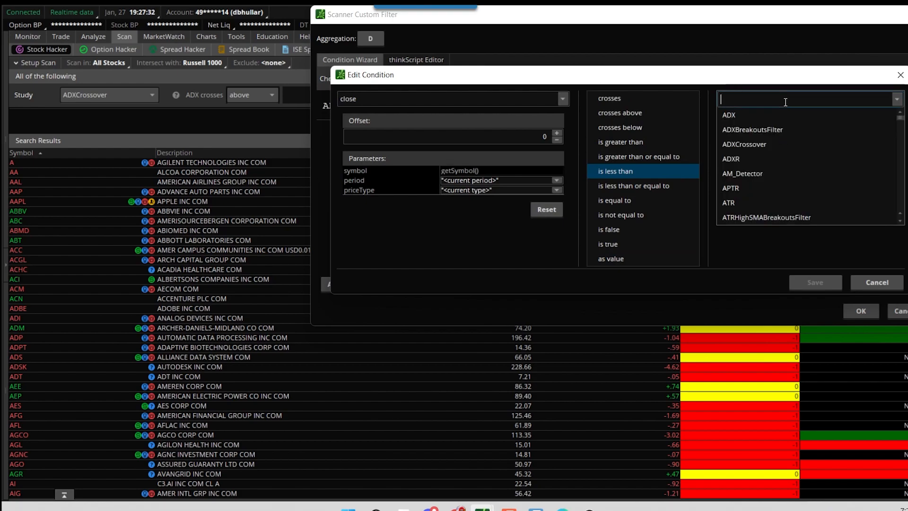
type("correcti")
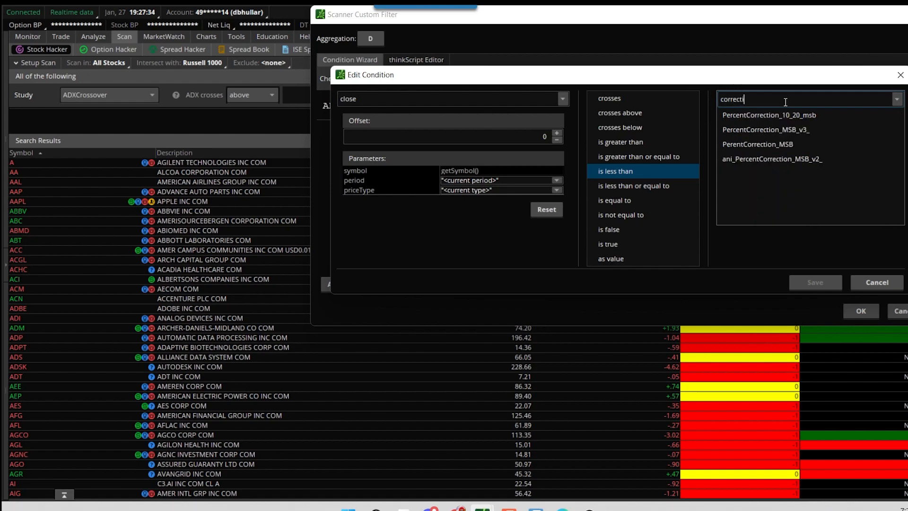
left_click(768, 115)
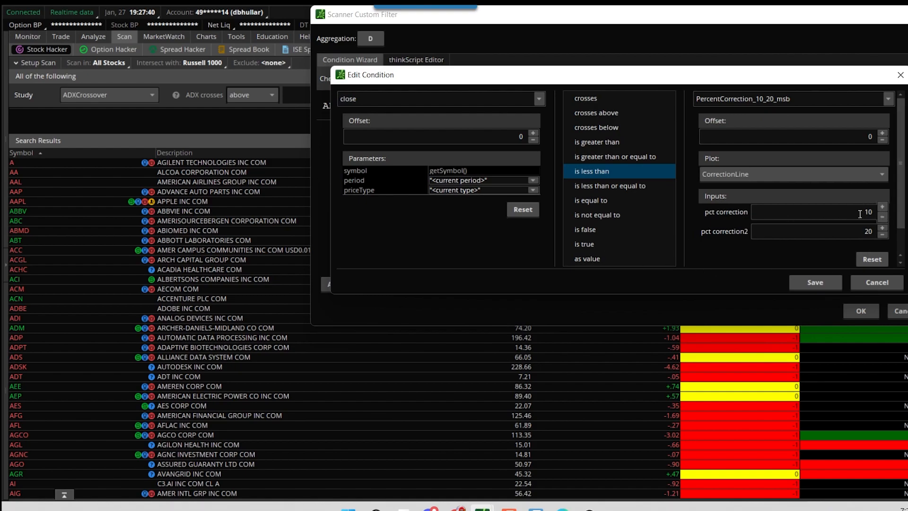
mouse_move(761, 194)
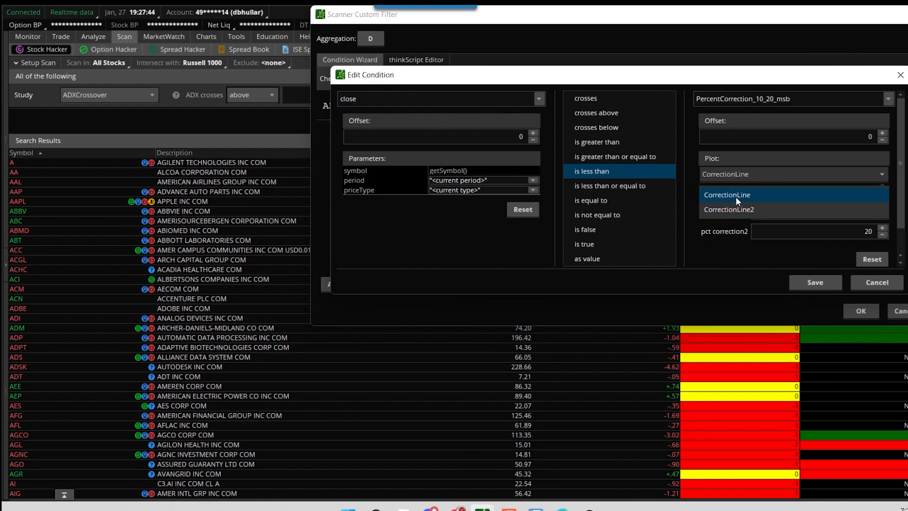
mouse_move(743, 197)
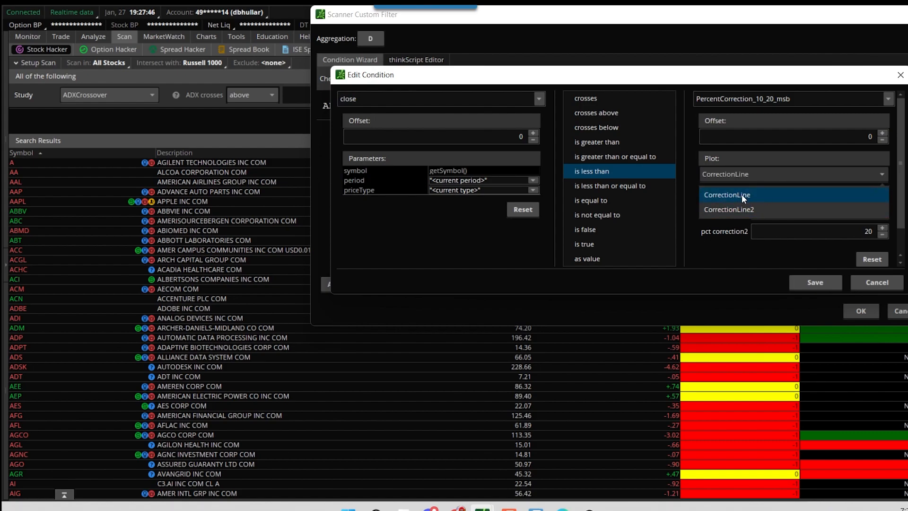
left_click(726, 195)
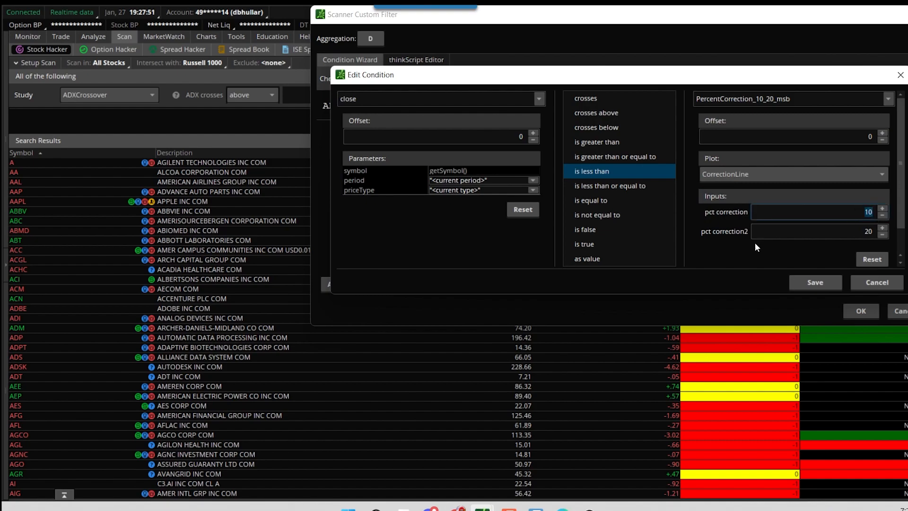
type("50")
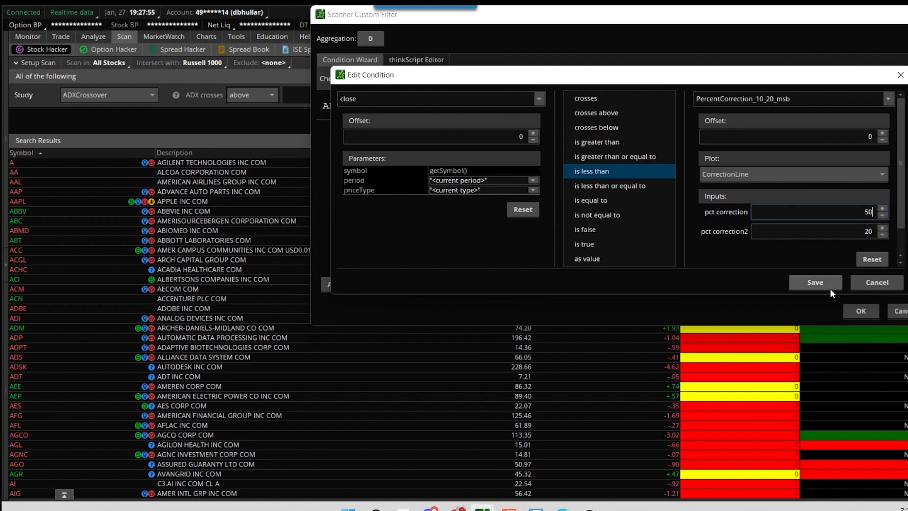
left_click(815, 282)
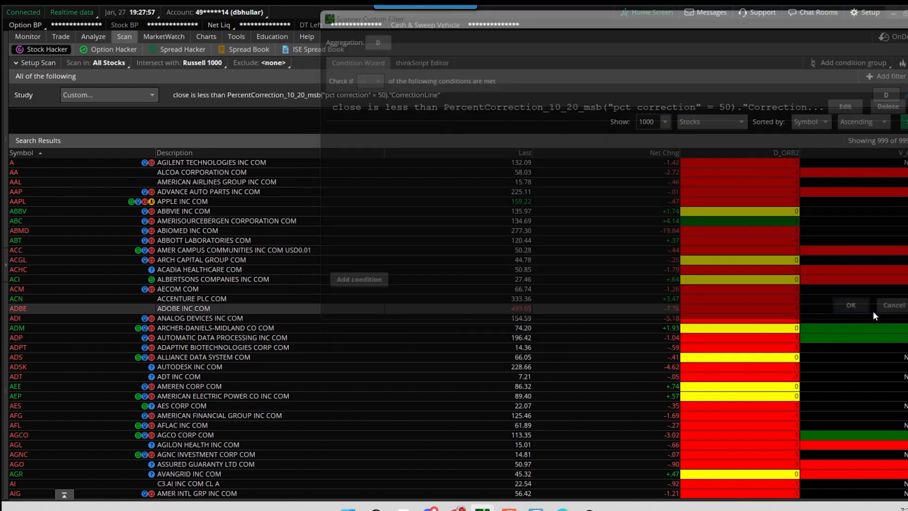
Apply the filter intersected with Russell 1000 and scroll the 90 results
left_click(850, 305)
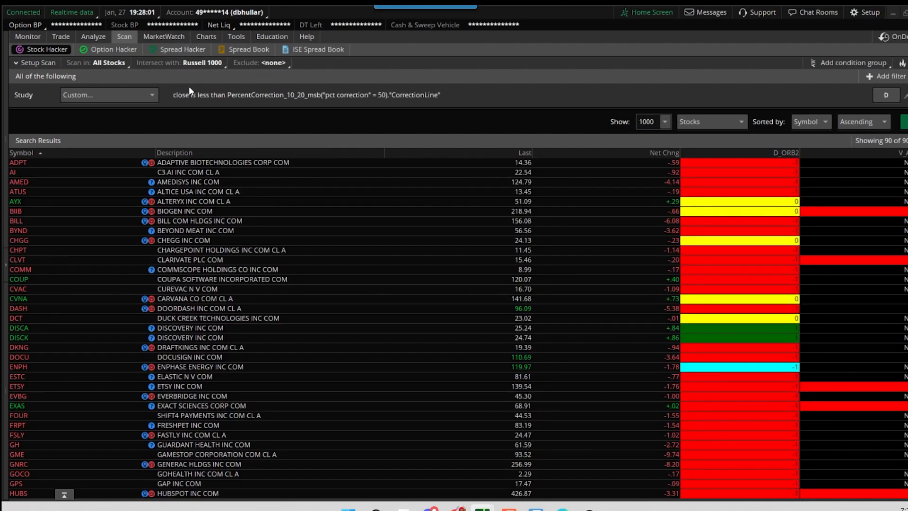
left_click(202, 63)
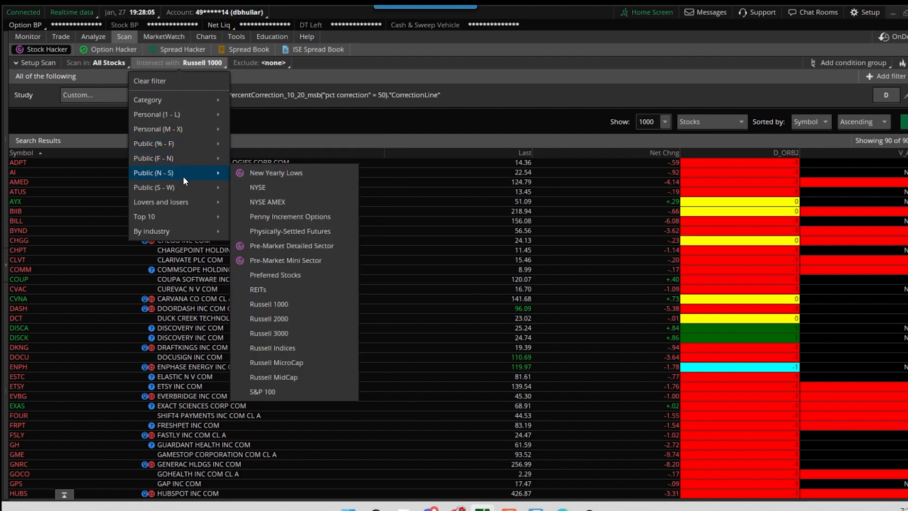
mouse_move(413, 192)
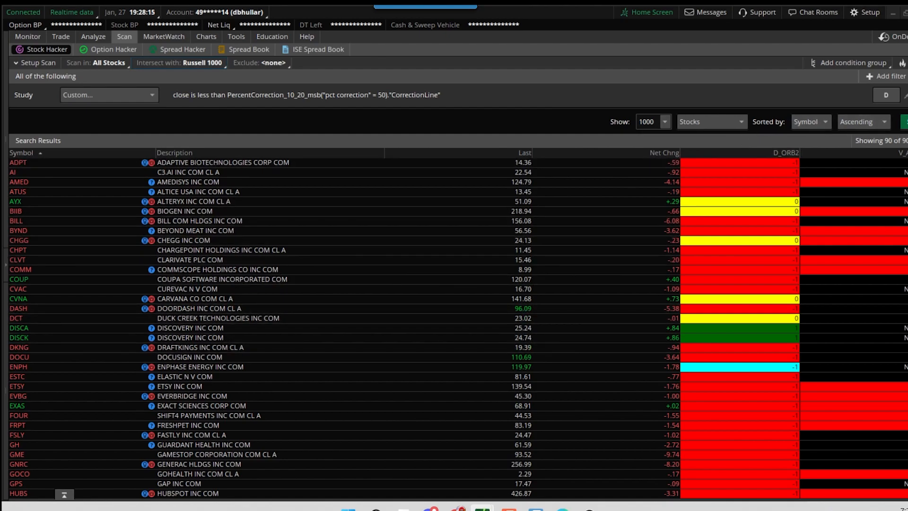
scroll("down", 3)
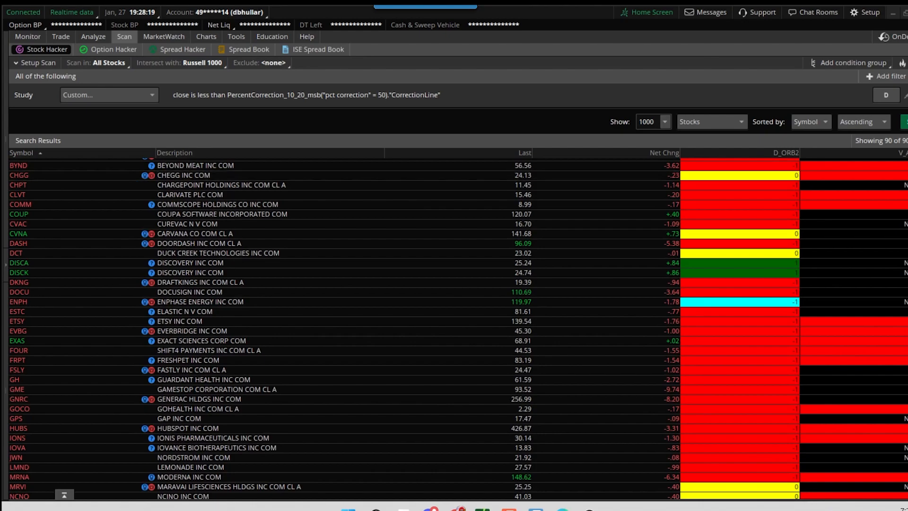
scroll("up", 3)
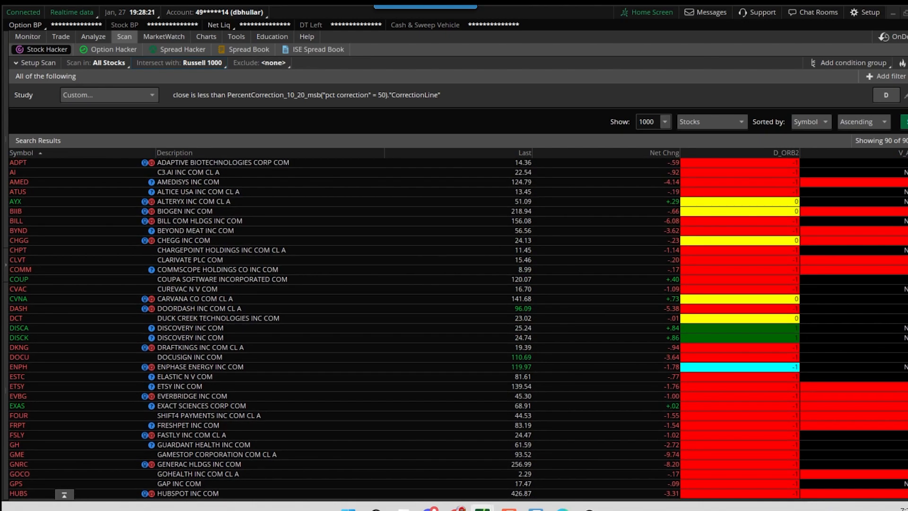
Set the Market cap minimum to 10,000 M, narrowing results to 32 stocks
left_click(890, 77)
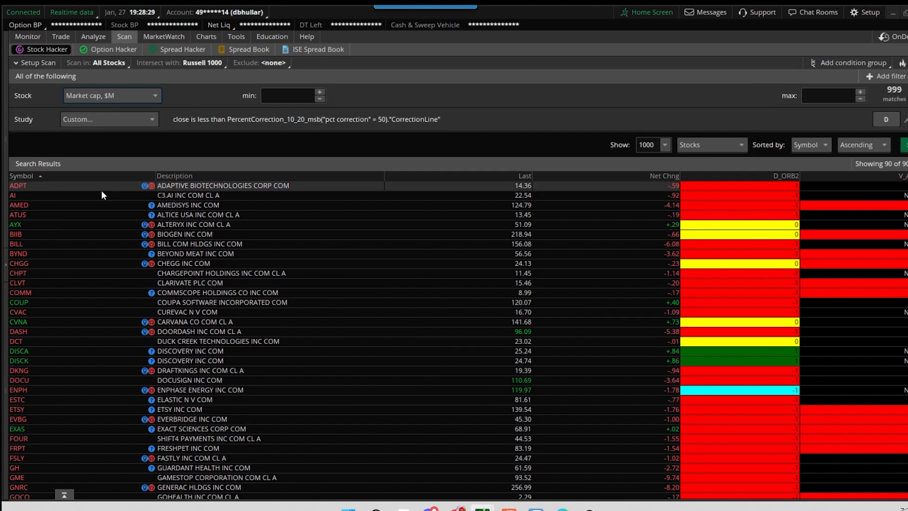
left_click(289, 96)
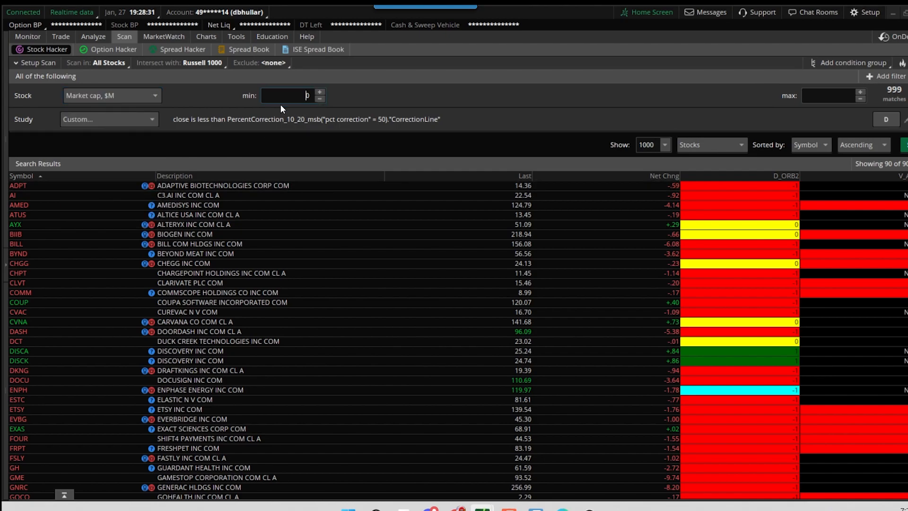
type("100")
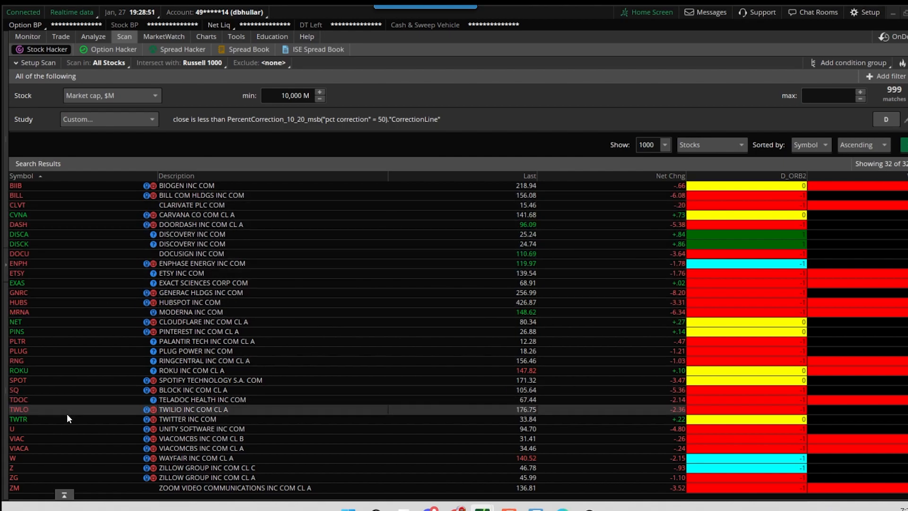
mouse_move(139, 409)
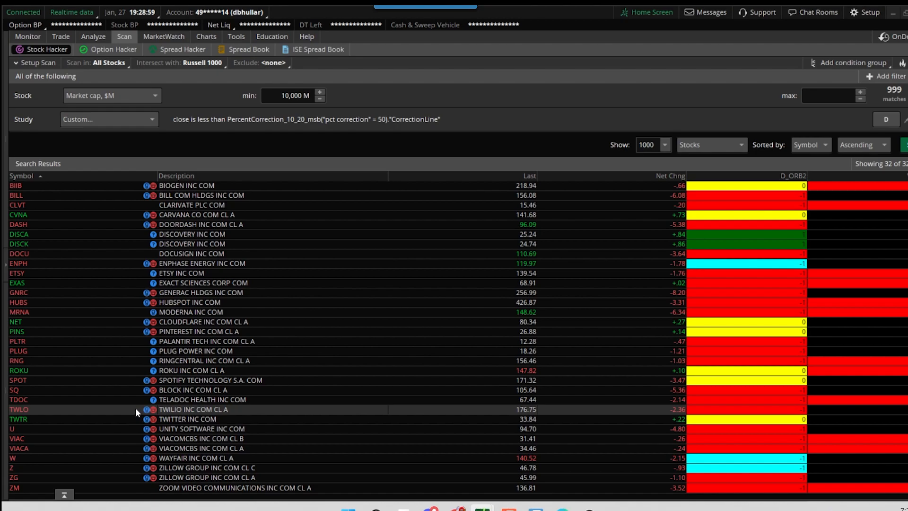
mouse_move(160, 315)
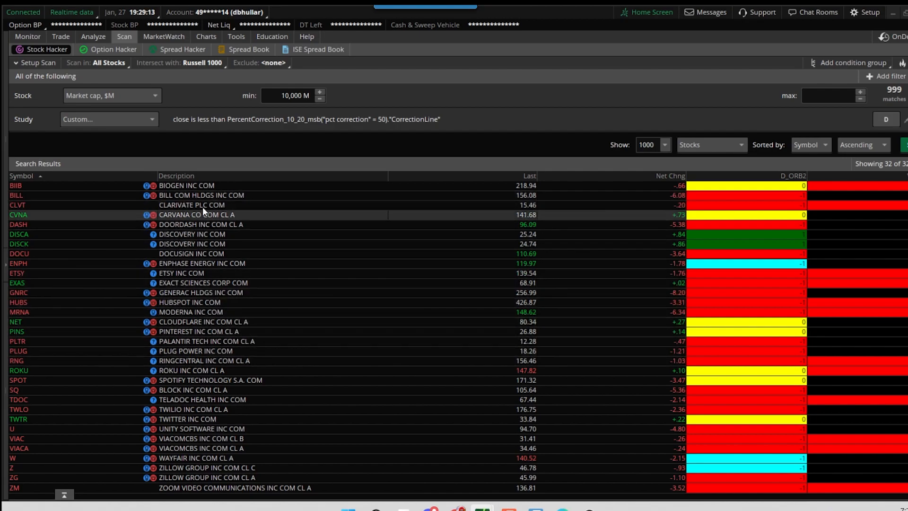
mouse_move(194, 341)
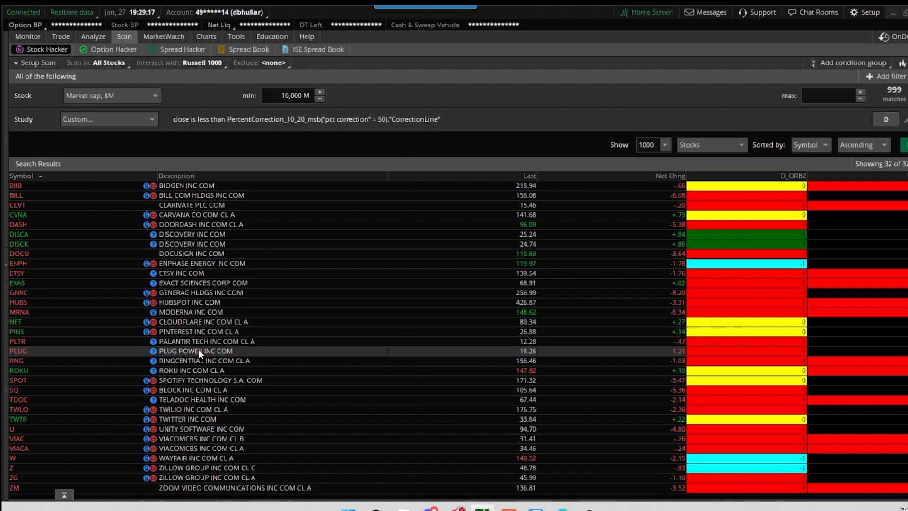
mouse_move(200, 387)
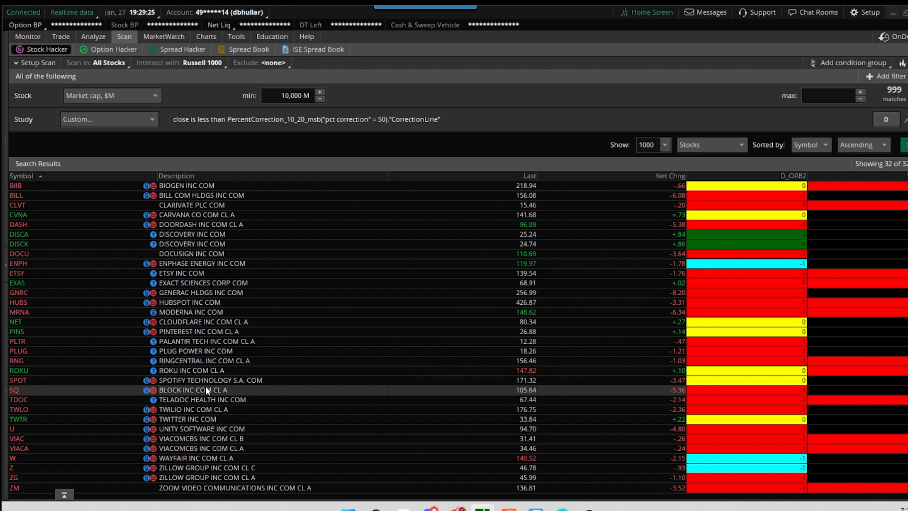
mouse_move(190, 243)
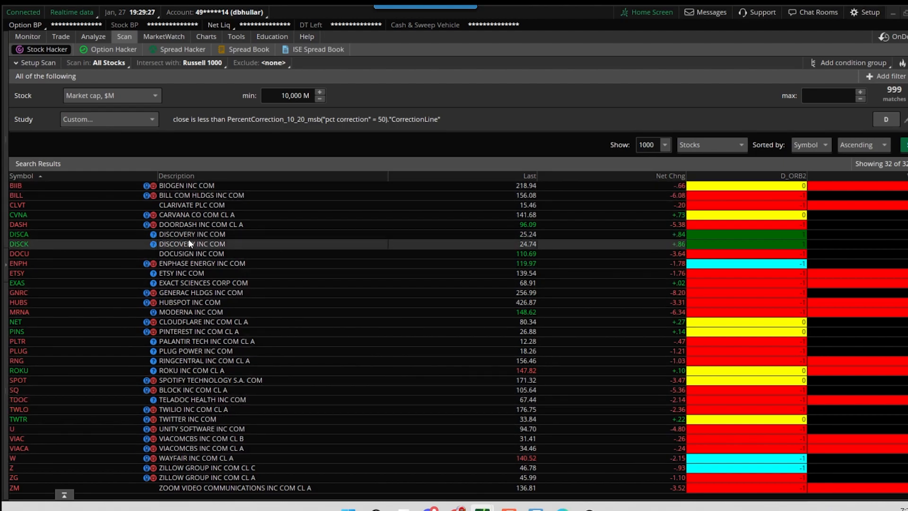
mouse_move(145, 314)
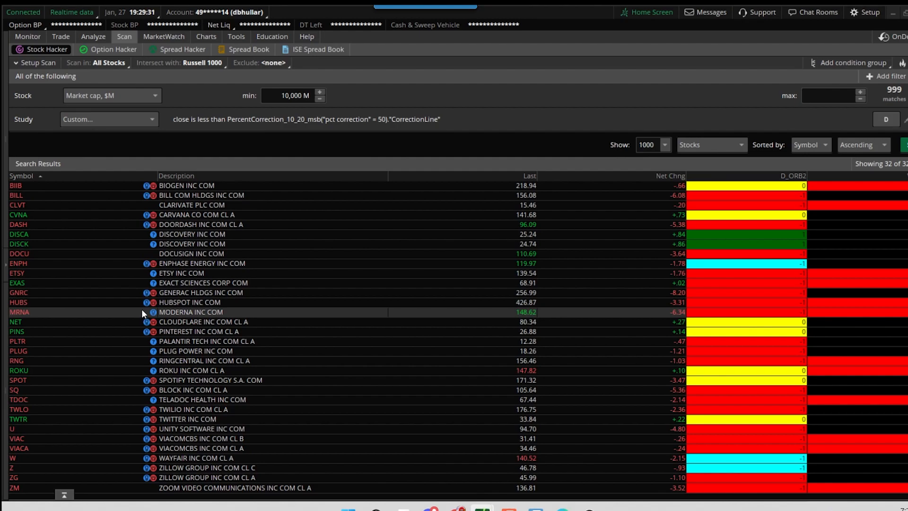
mouse_move(144, 314)
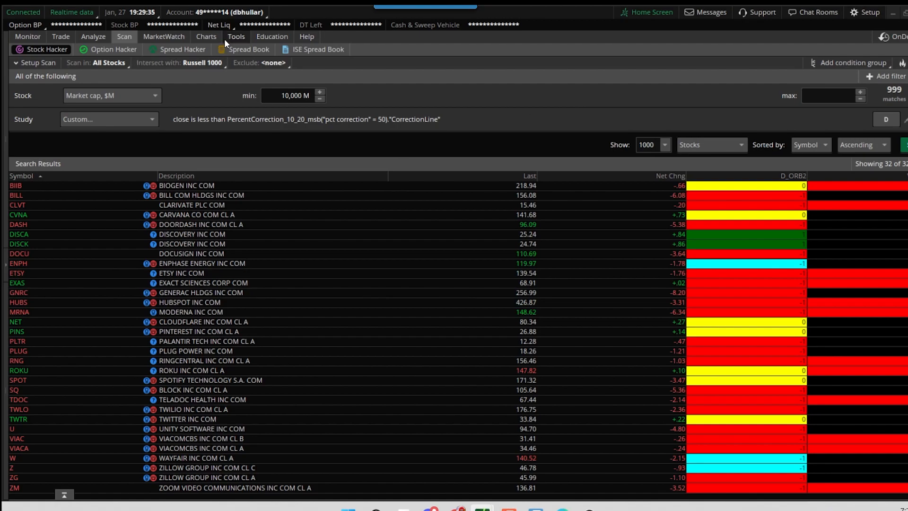
Show results watchlist on Charts, sort by Symbol, and chart ENPH then ETSY
left_click(206, 36)
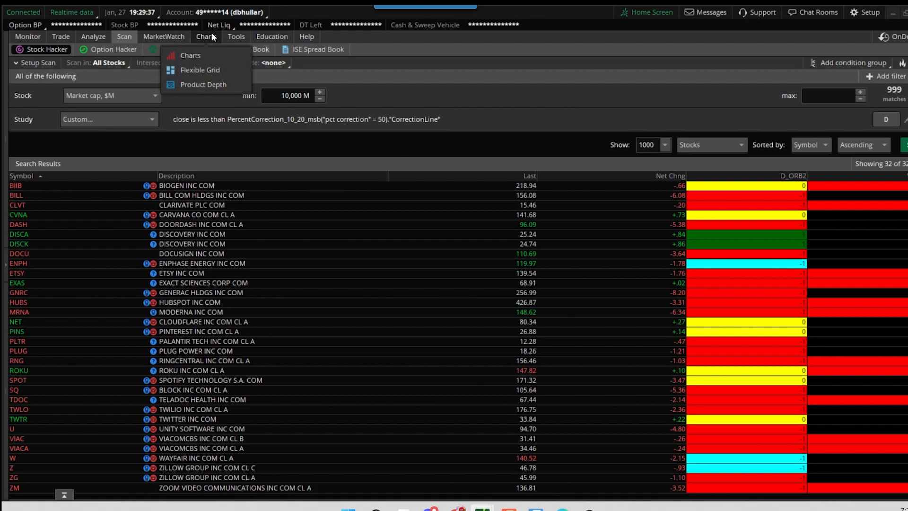
left_click(189, 56)
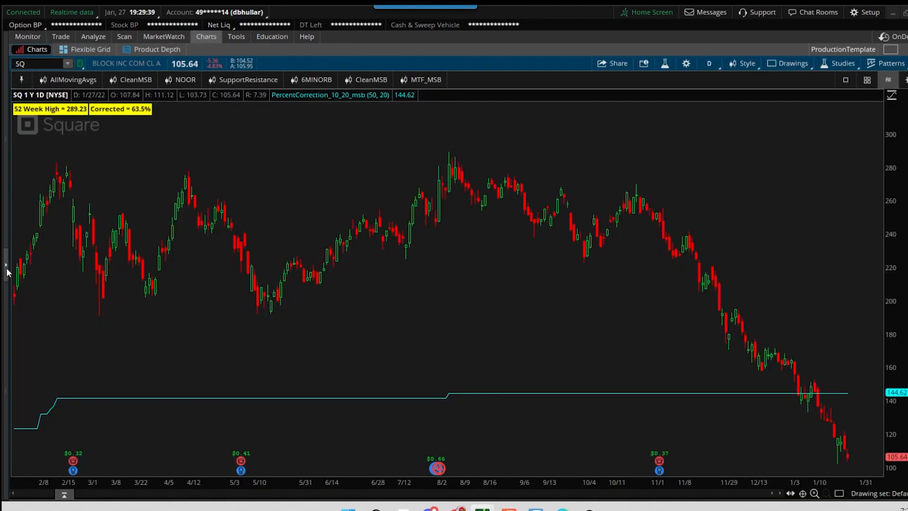
left_click(5, 272)
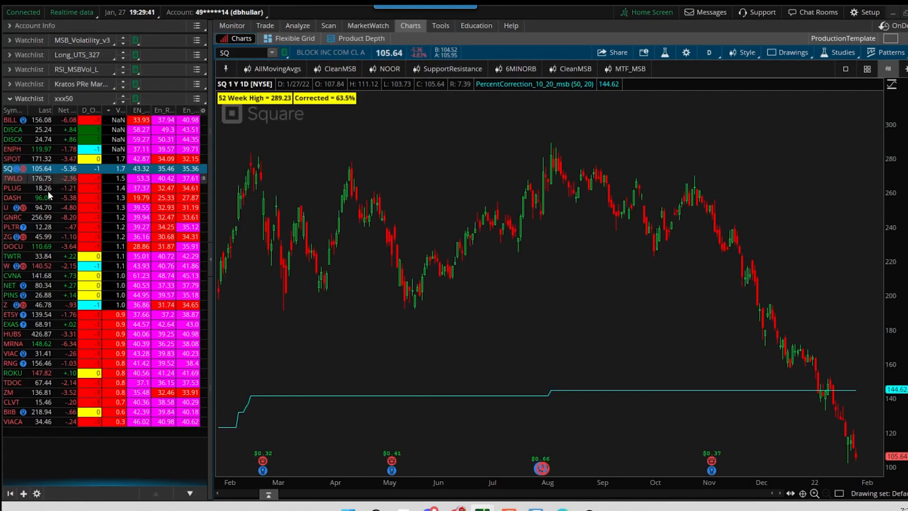
mouse_move(58, 356)
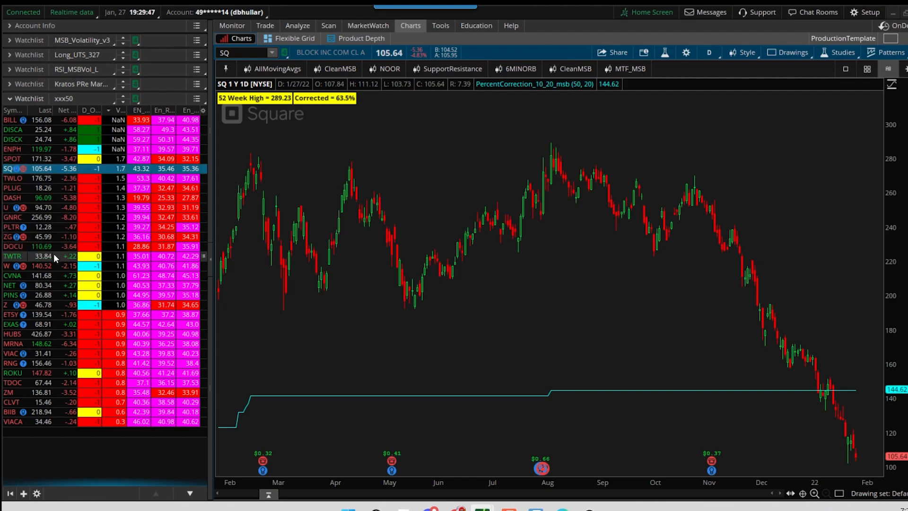
mouse_move(53, 309)
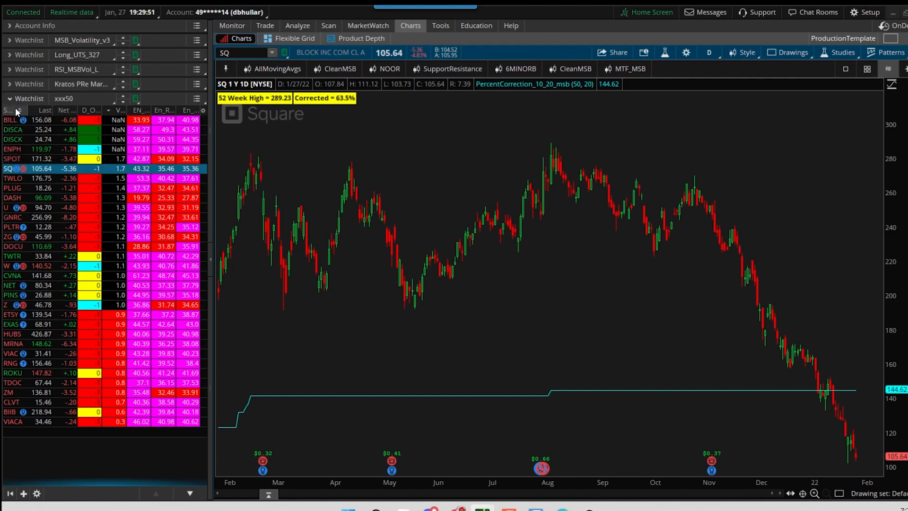
left_click(7, 107)
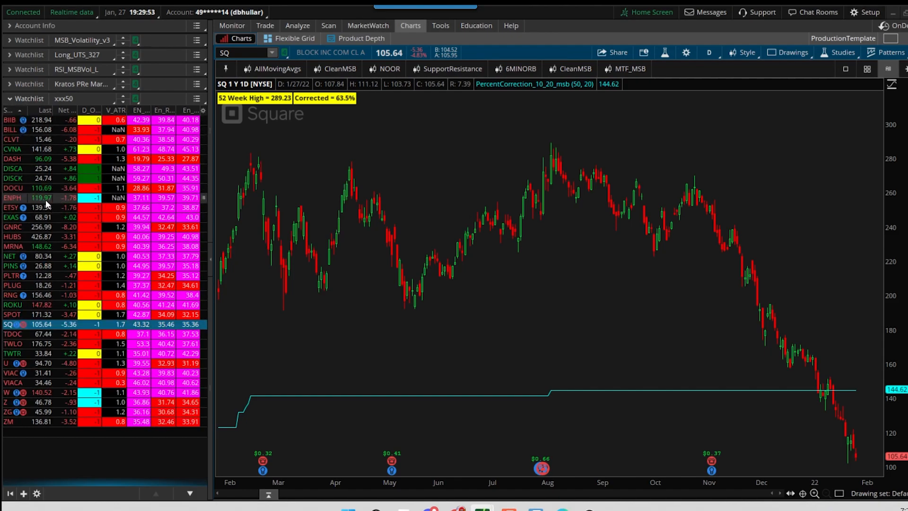
left_click(9, 195)
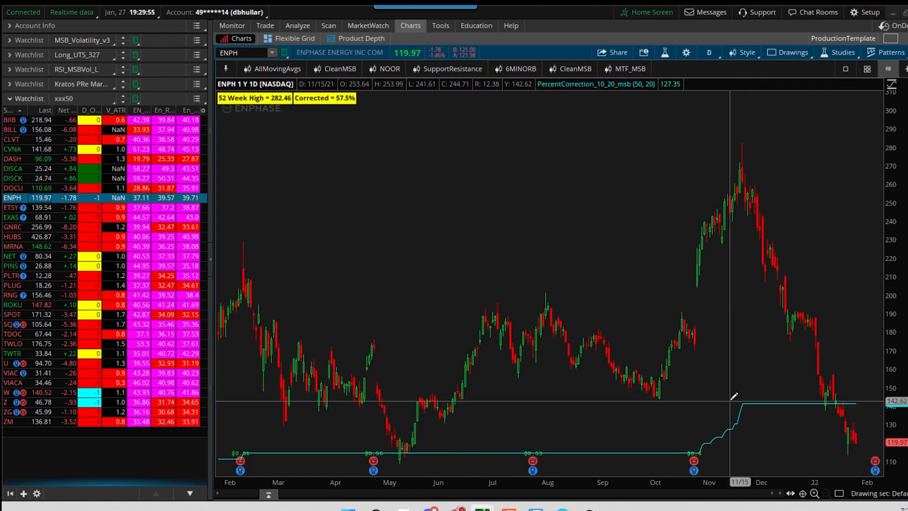
mouse_move(732, 400)
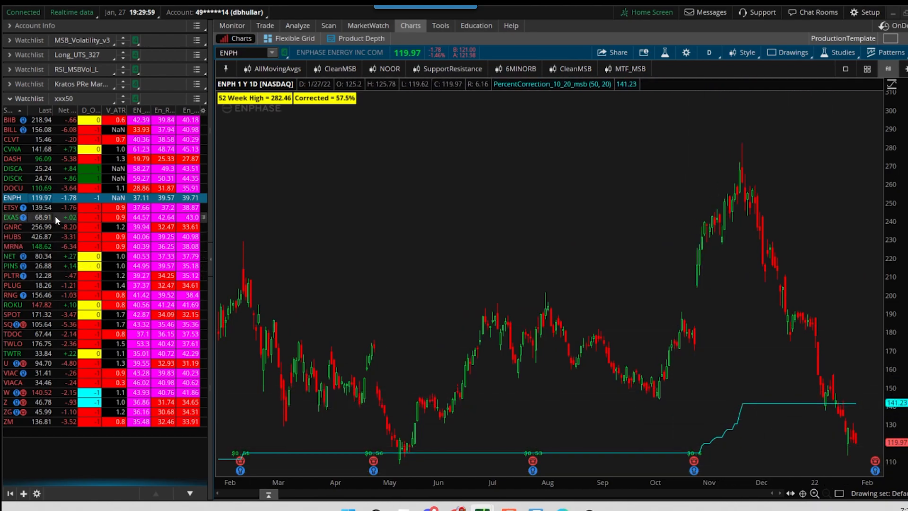
left_click(11, 206)
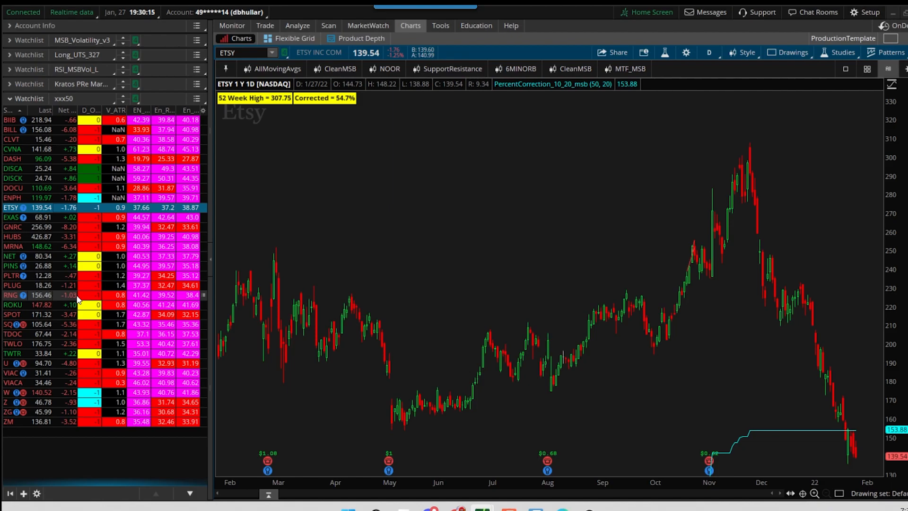
mouse_move(85, 297)
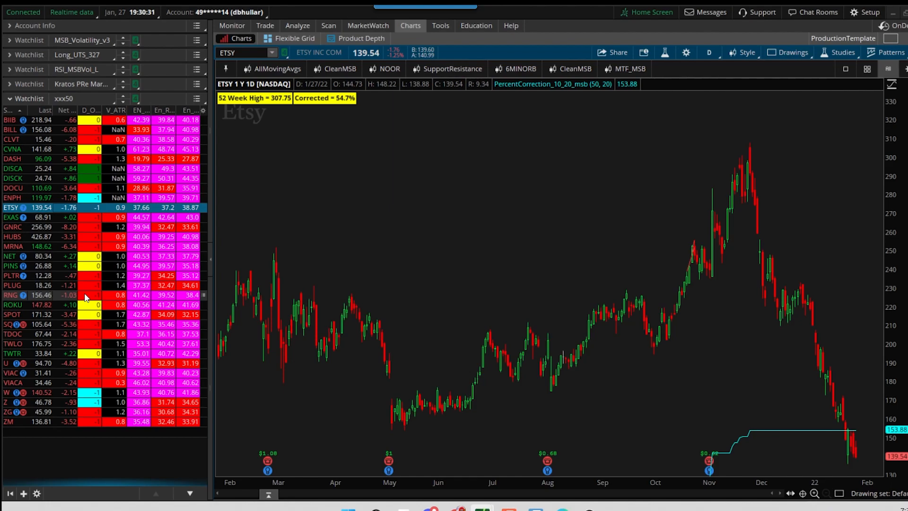
mouse_move(97, 298)
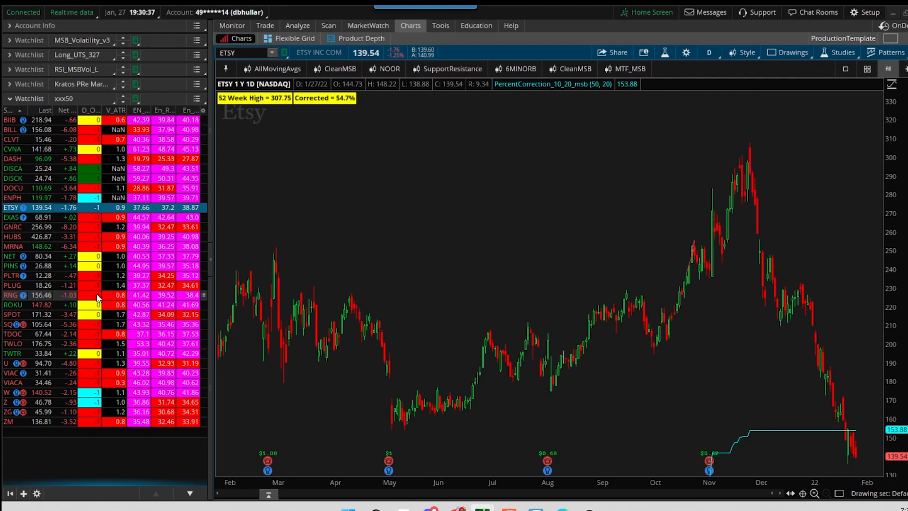